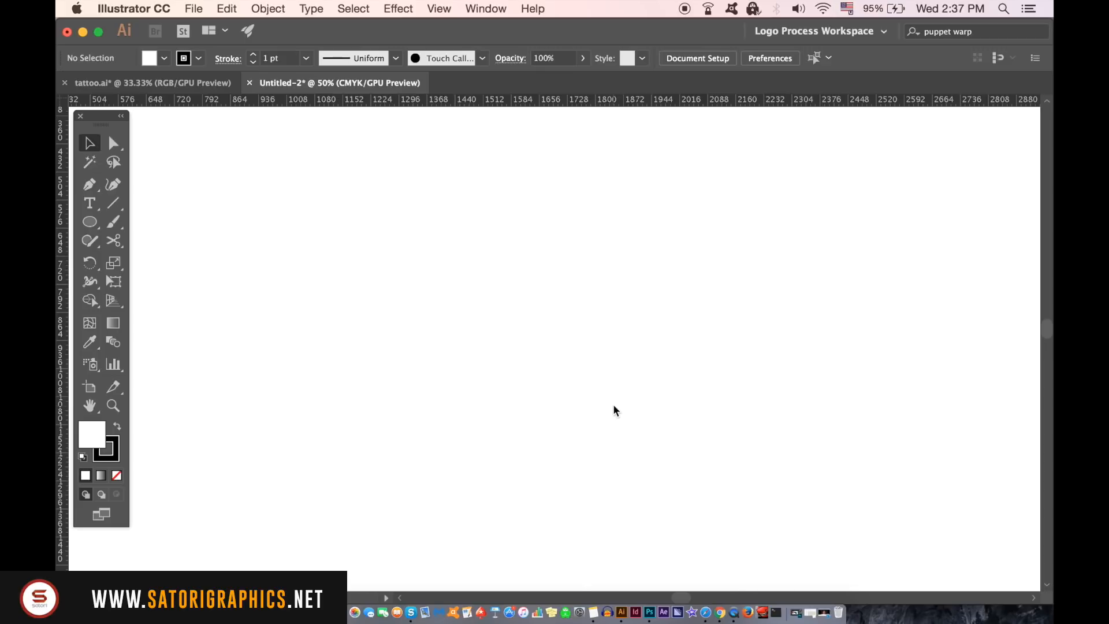
pyautogui.moveTo(255, 258)
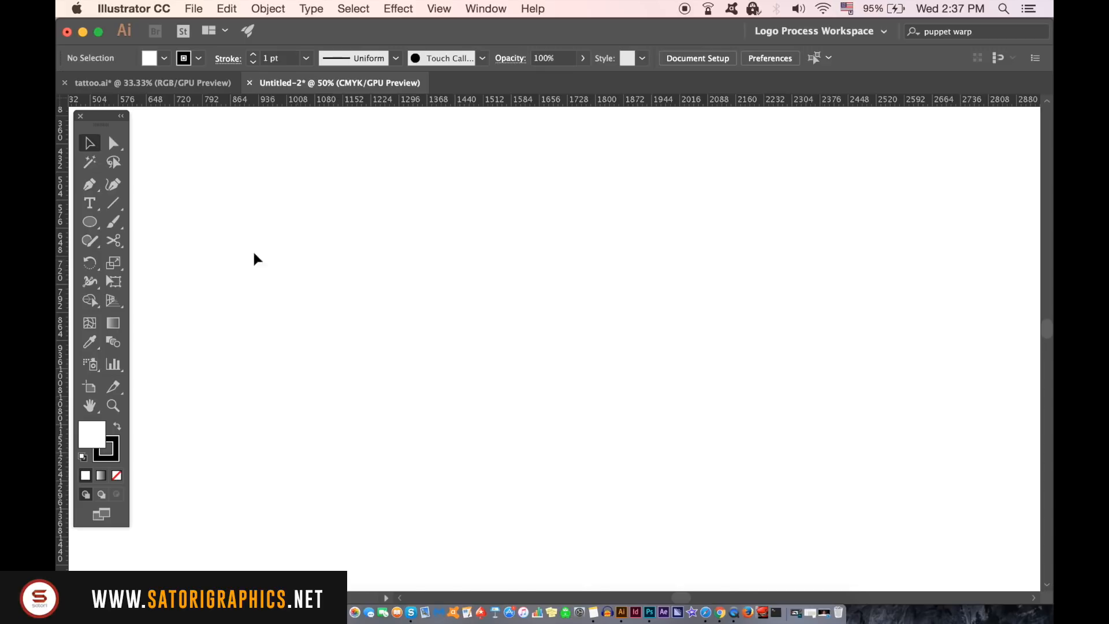
# Draw a three-sided polygon triangle with the Polygon Tool and set its fill to None.
pyautogui.click(90, 222)
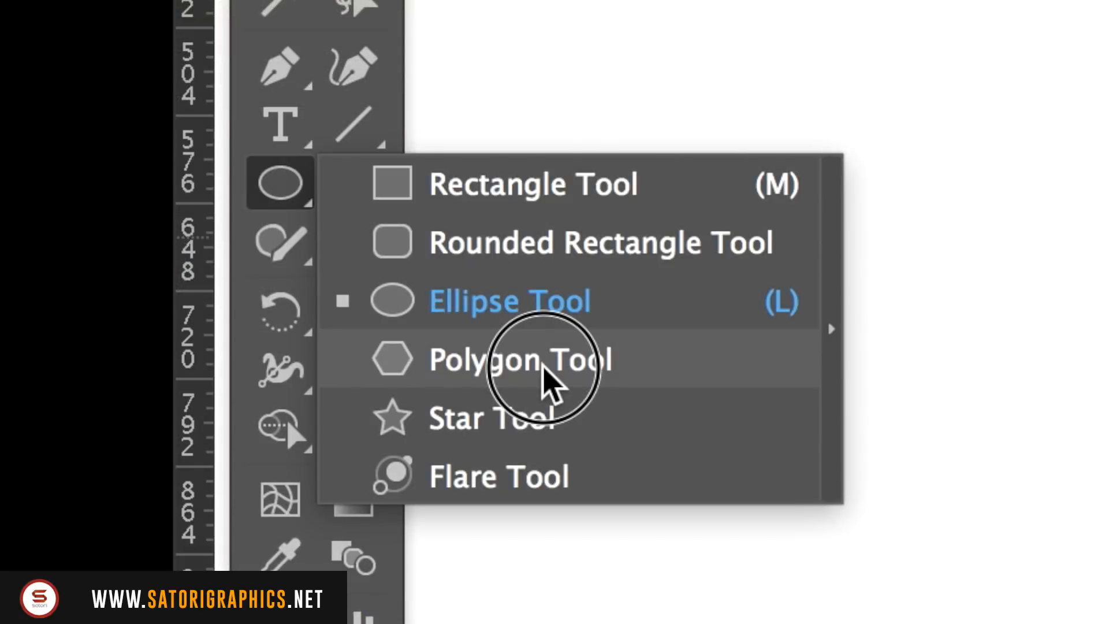
pyautogui.click(541, 375)
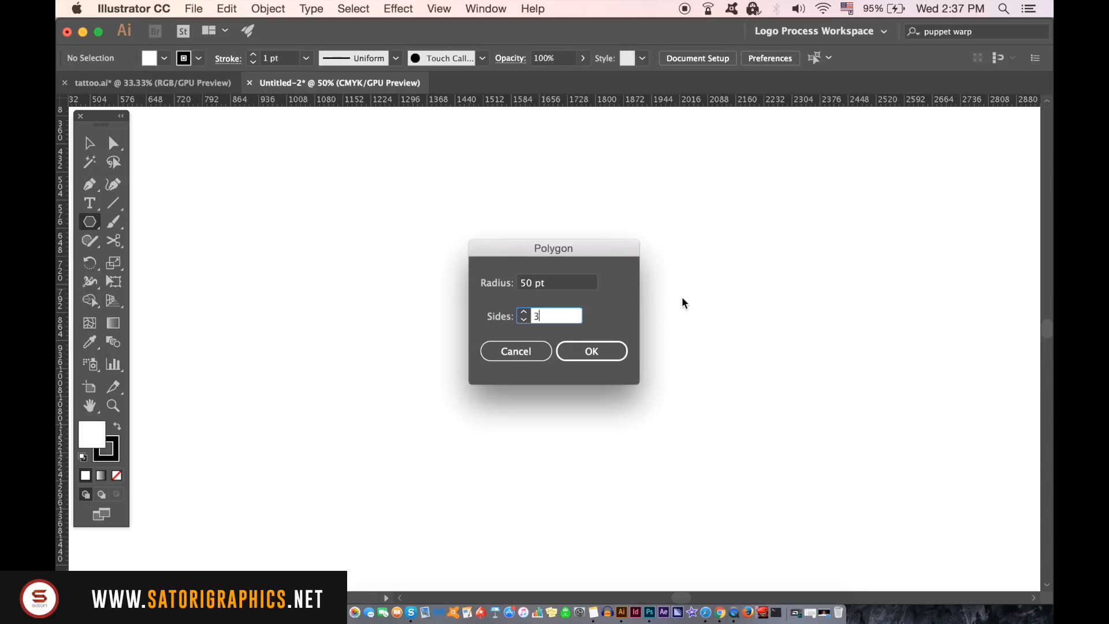
pyautogui.click(592, 350)
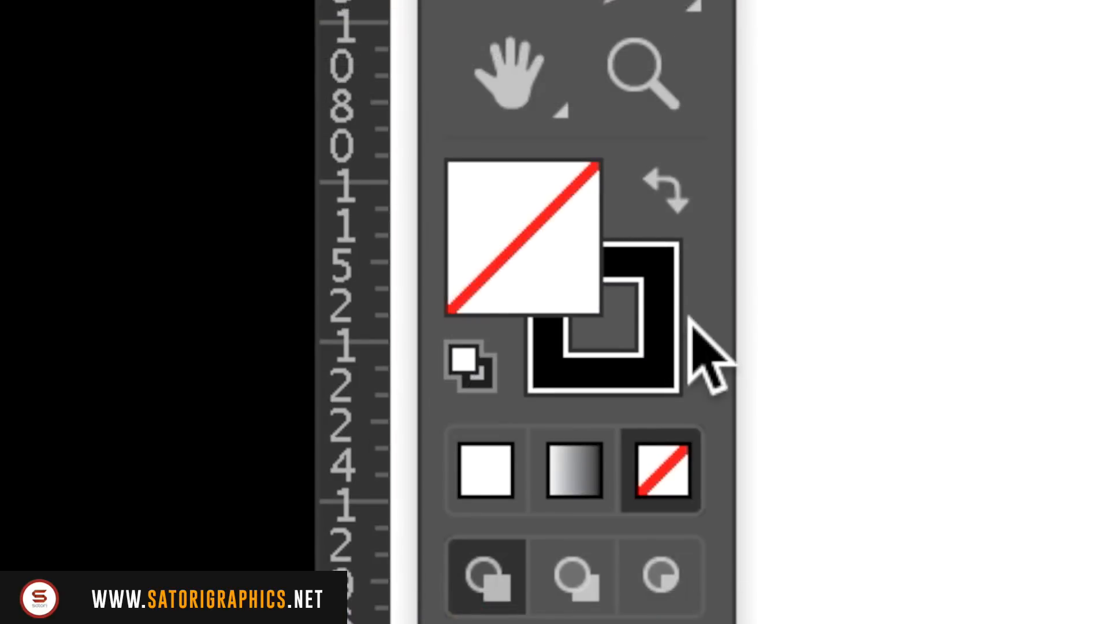
# Give the triangle a 100 pt stroke and cut it open with the Scissors Tool.
pyautogui.click(307, 58)
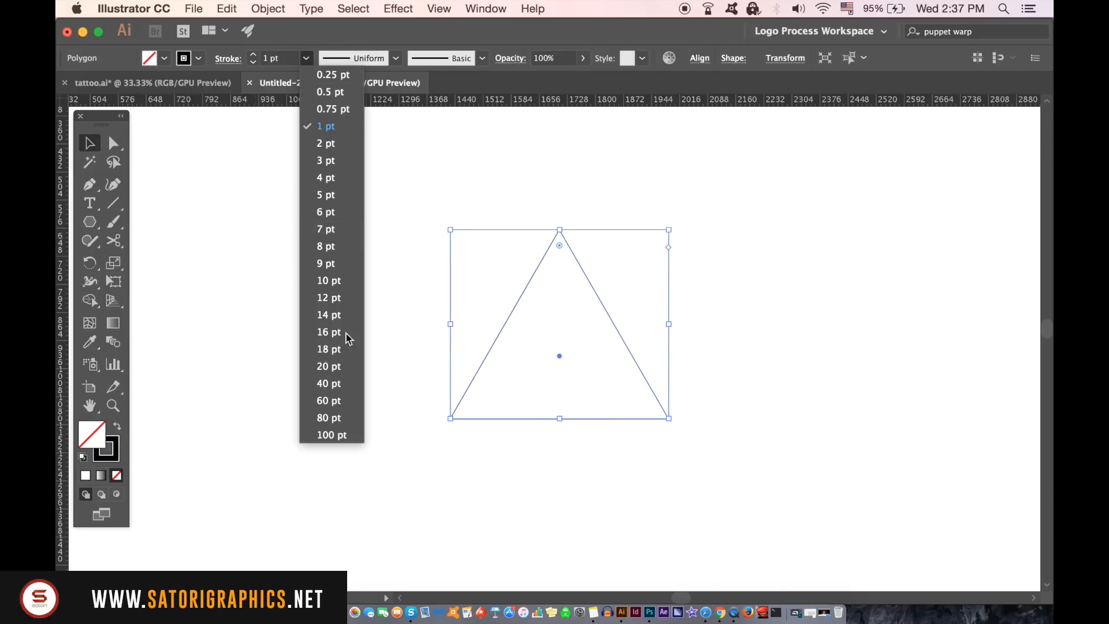
pyautogui.click(328, 418)
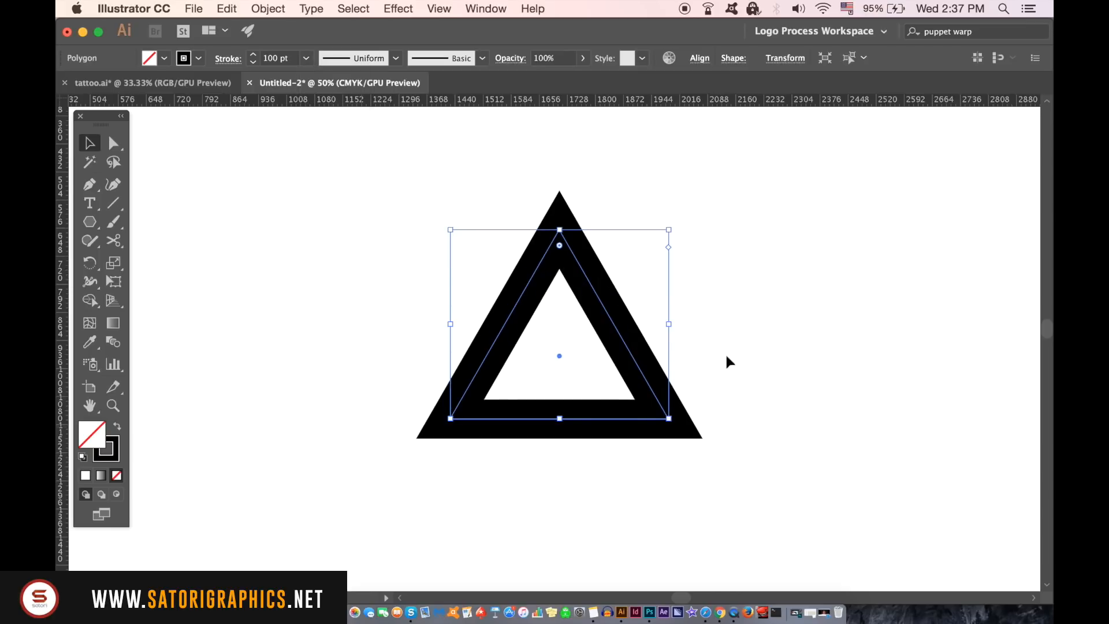
pyautogui.moveTo(107, 220)
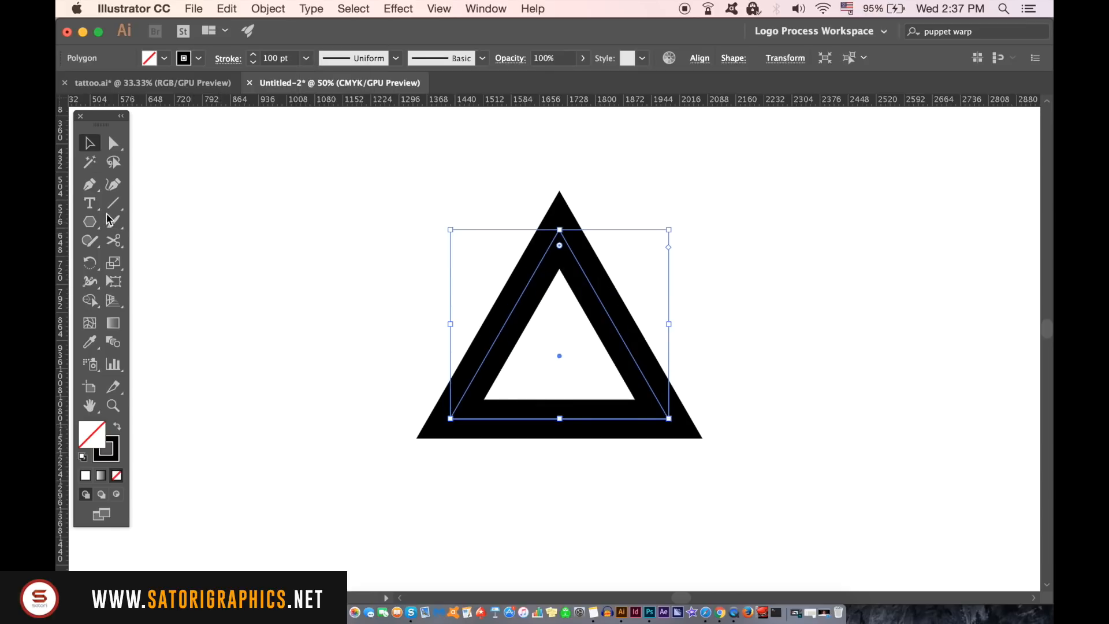
pyautogui.click(113, 241)
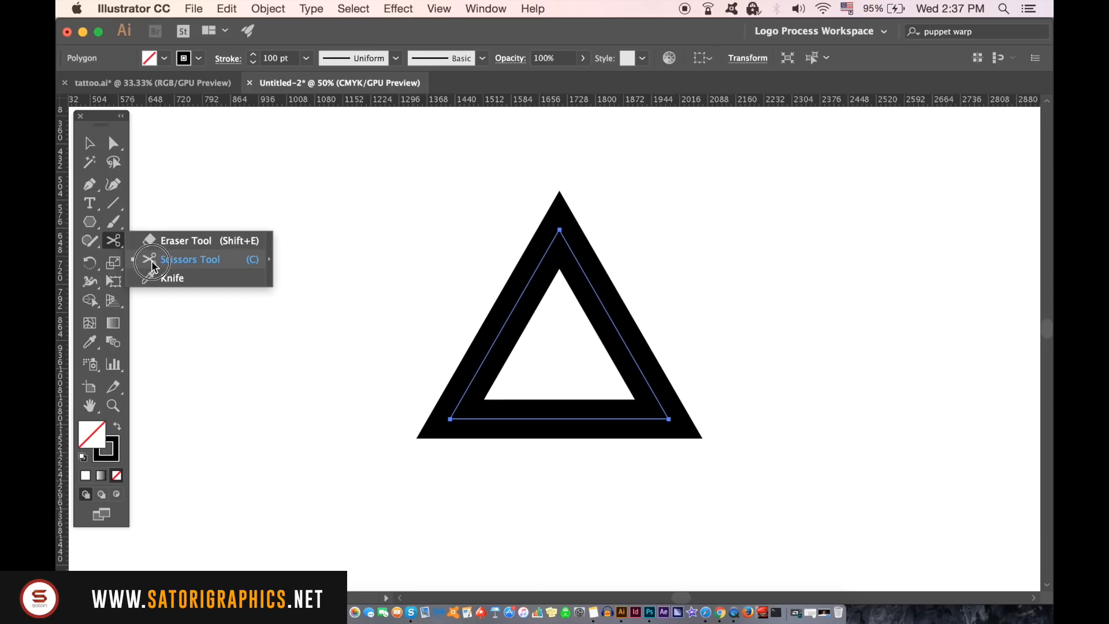
pyautogui.click(191, 259)
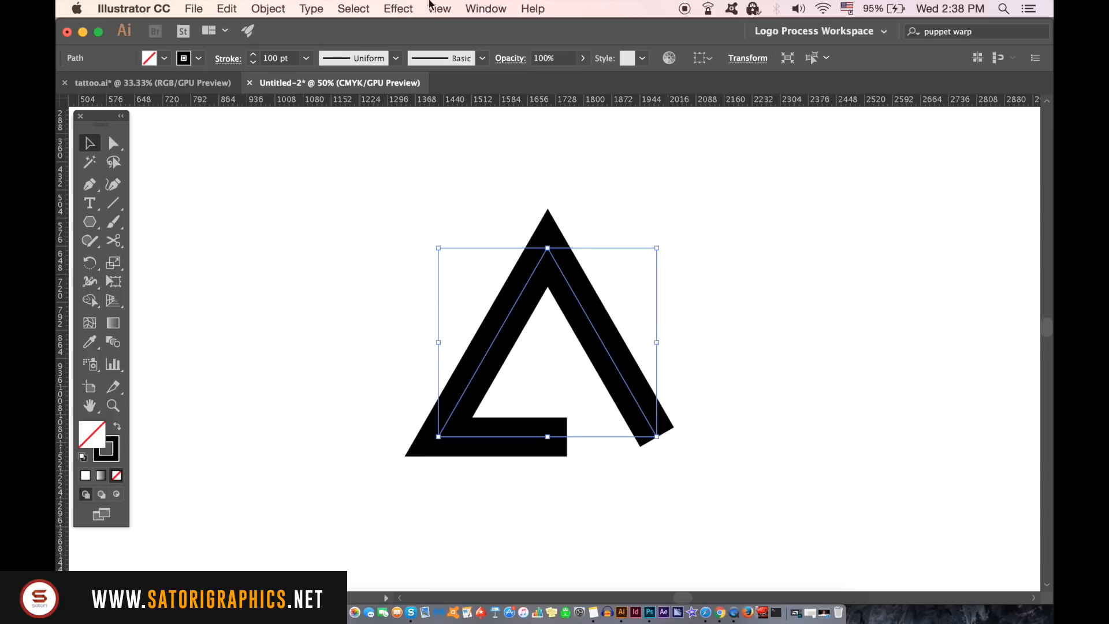
# Set the triangle's stroke Cap and Corner to Round in the Stroke panel.
pyautogui.click(485, 8)
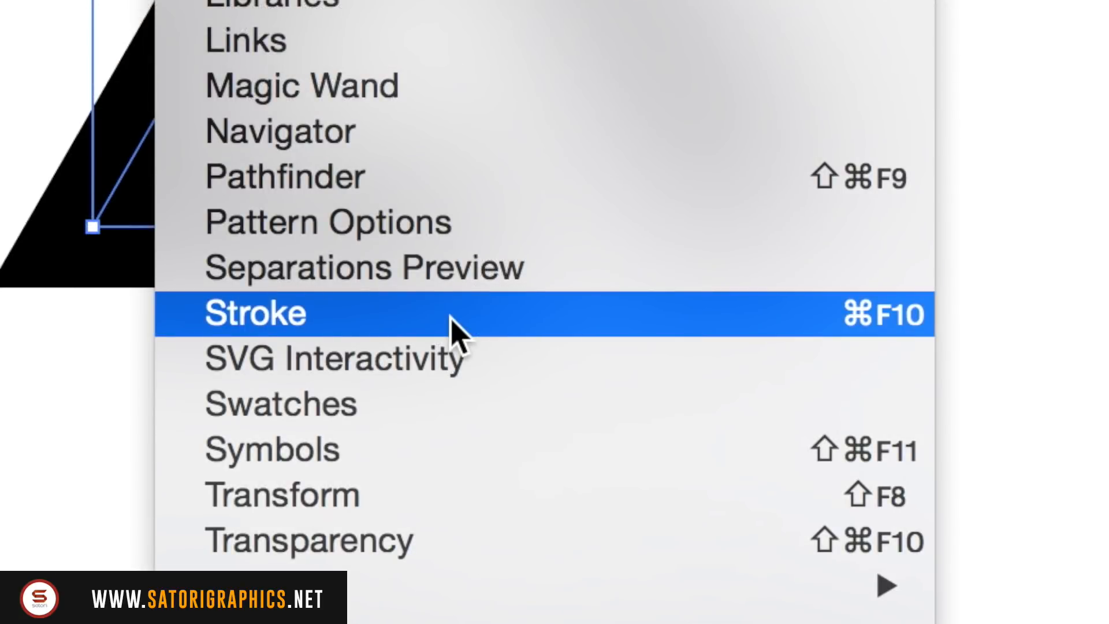
pyautogui.click(255, 314)
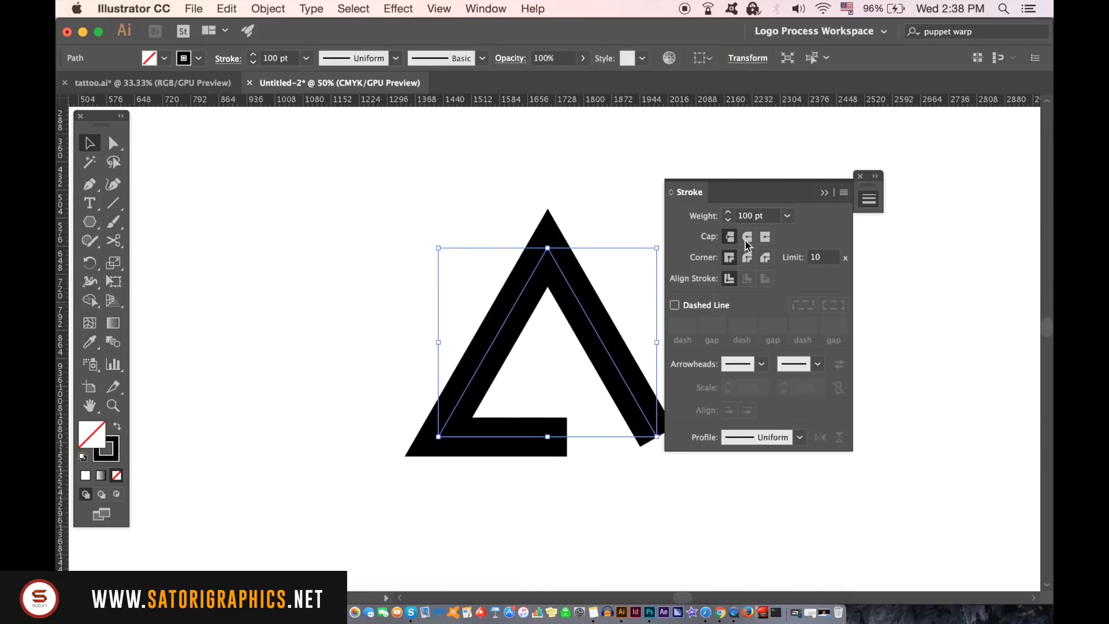
pyautogui.click(746, 258)
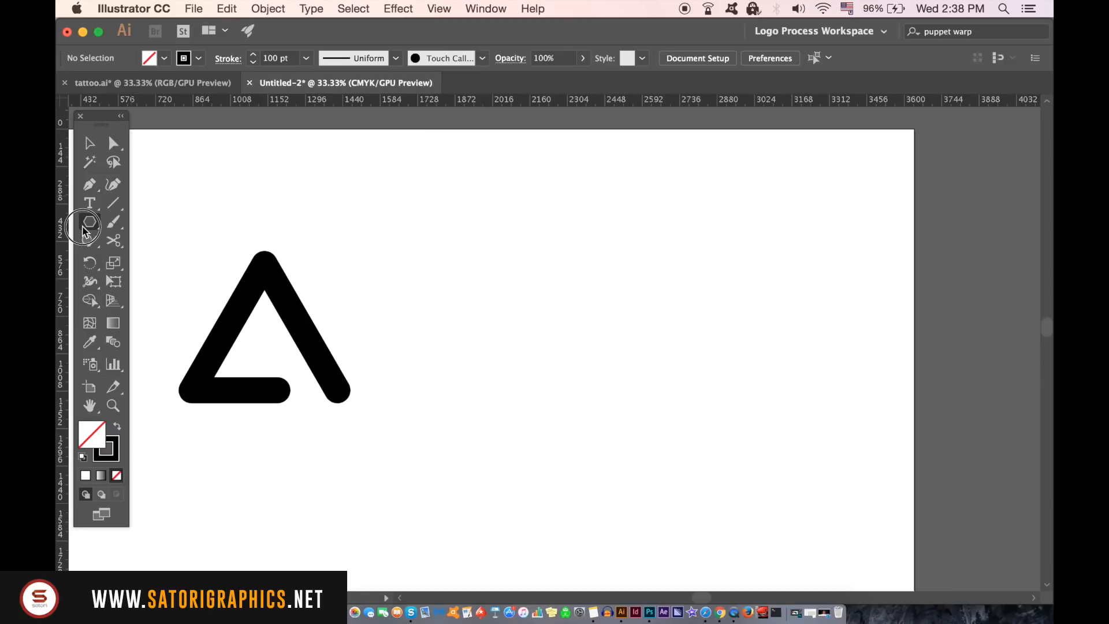
# Draw a circle filled with a pale-to-dark blue CMYK gradient, midpoint shifted toward the dark end.
pyautogui.click(90, 221)
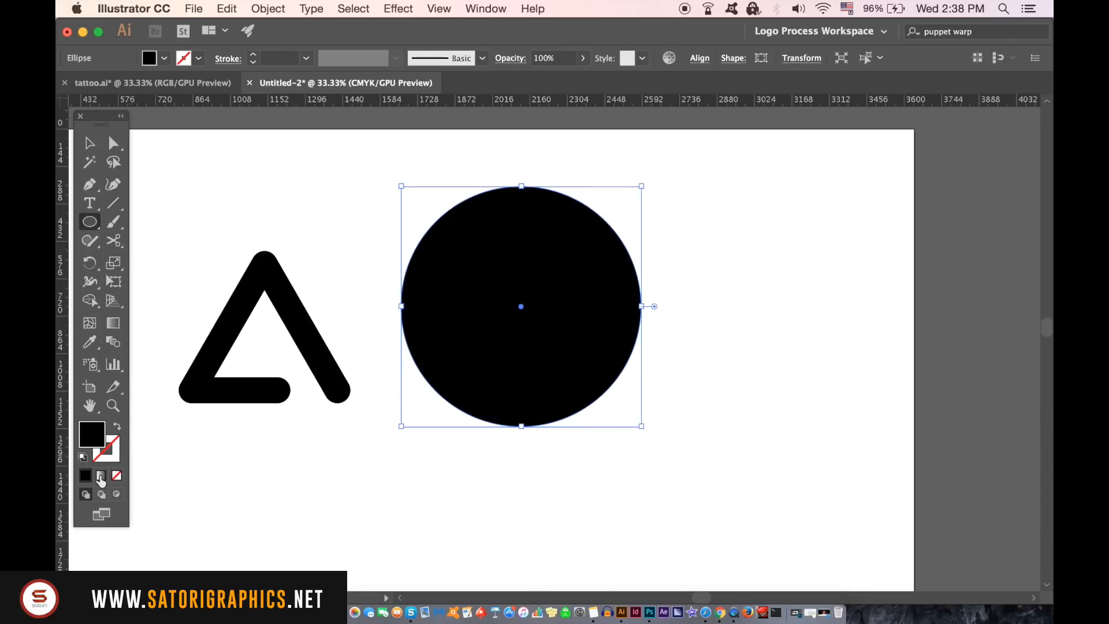
pyautogui.click(100, 475)
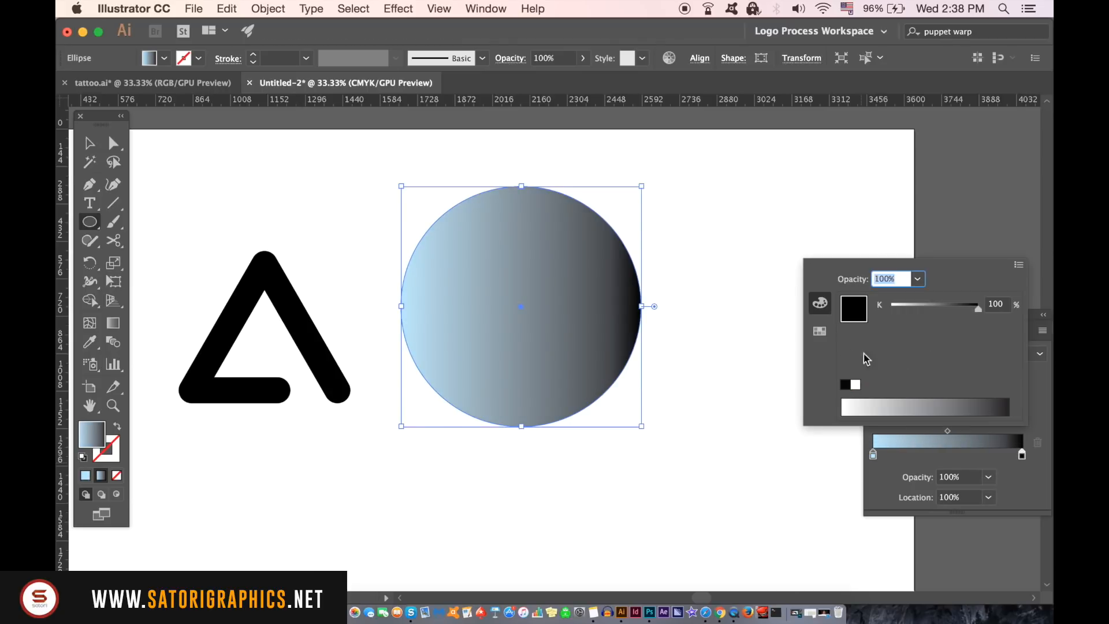
pyautogui.click(819, 304)
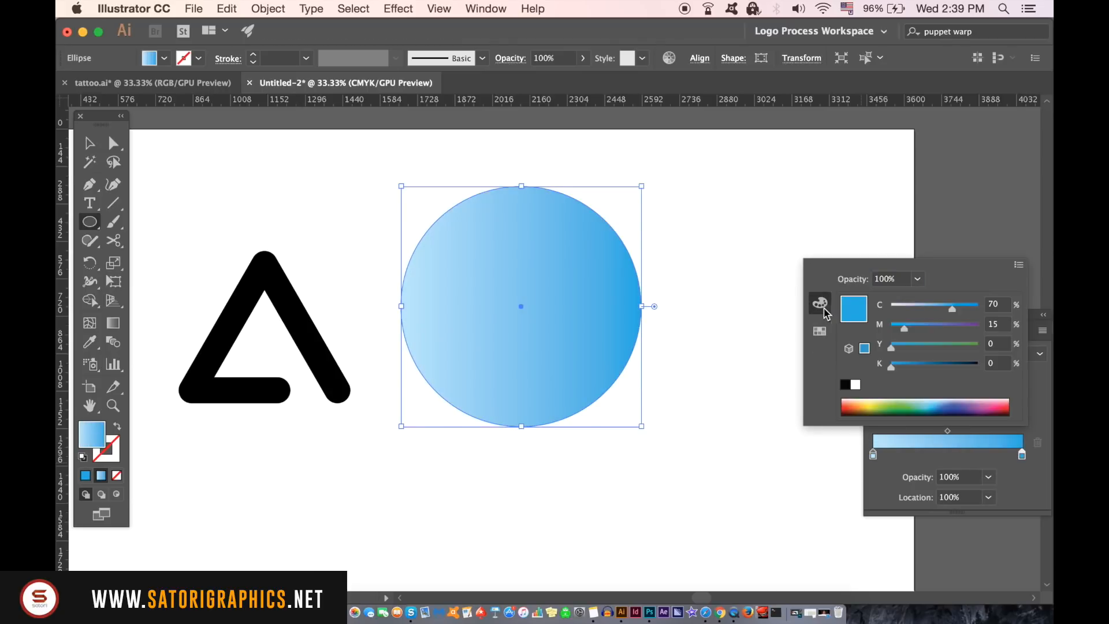
pyautogui.moveTo(891, 363); pyautogui.dragTo(933, 363)
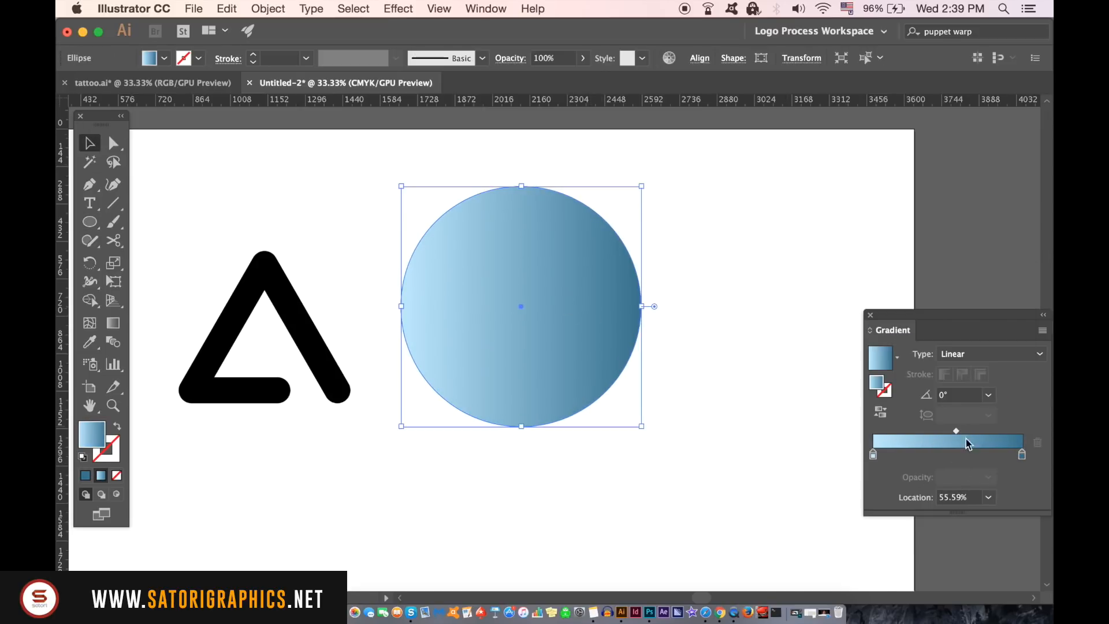
pyautogui.moveTo(955, 431); pyautogui.dragTo(961, 431)
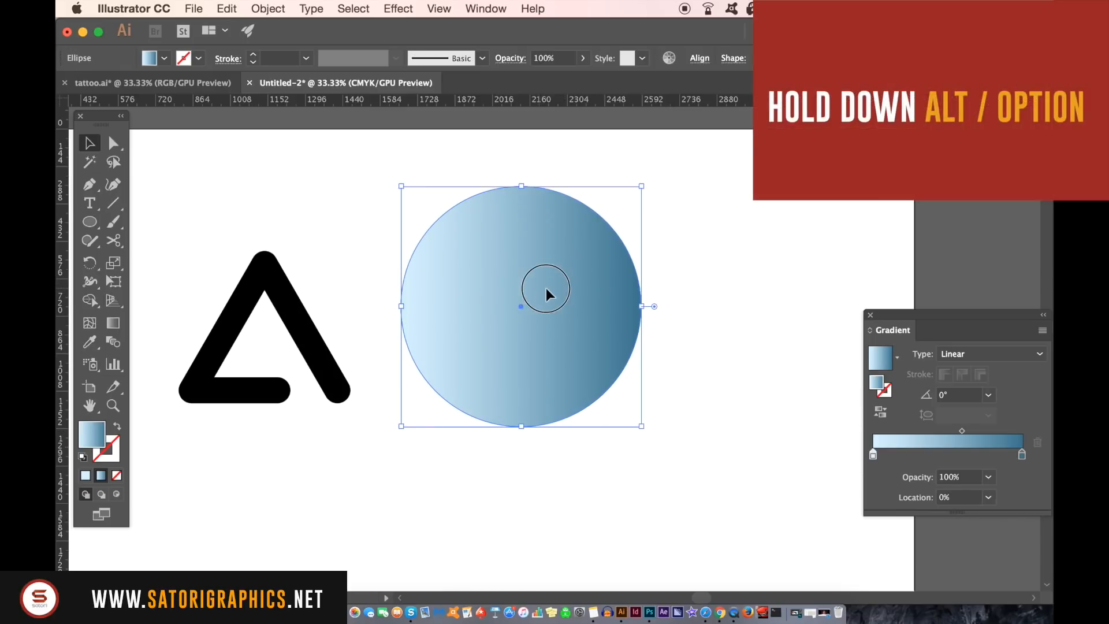
# Copy the gradient circle into overlapping duplicates and resize the rightmost copy.
pyautogui.moveTo(545, 293); pyautogui.dragTo(626, 295)
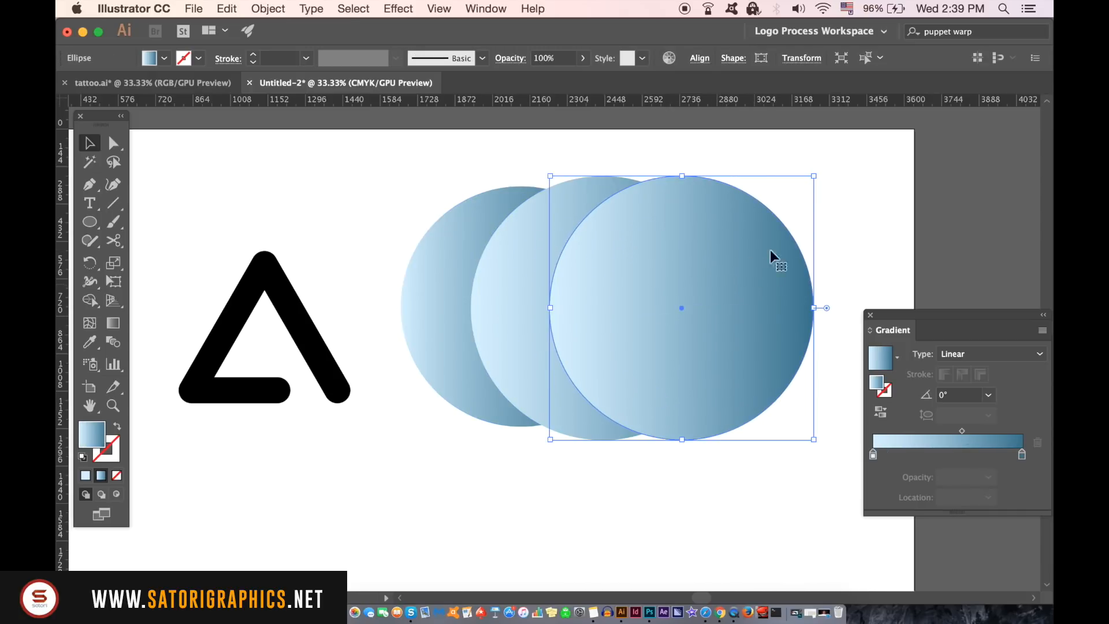
pyautogui.moveTo(813, 175); pyautogui.dragTo(781, 204)
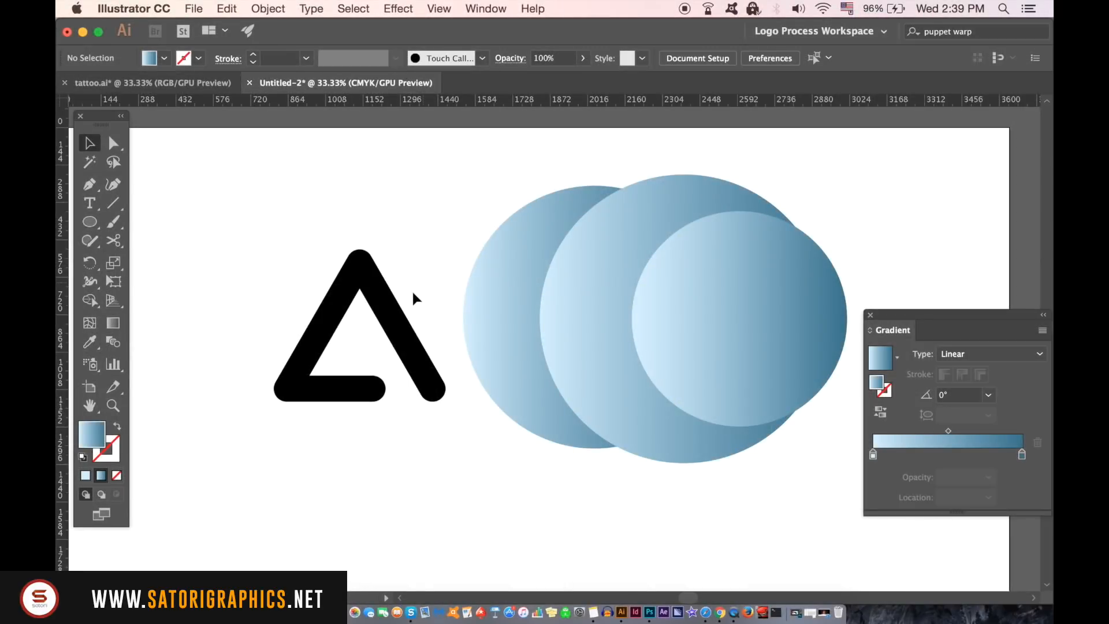
# Convert the triangle's 100 pt stroke into a filled shape with Outline Stroke, then select it.
pyautogui.click(356, 331)
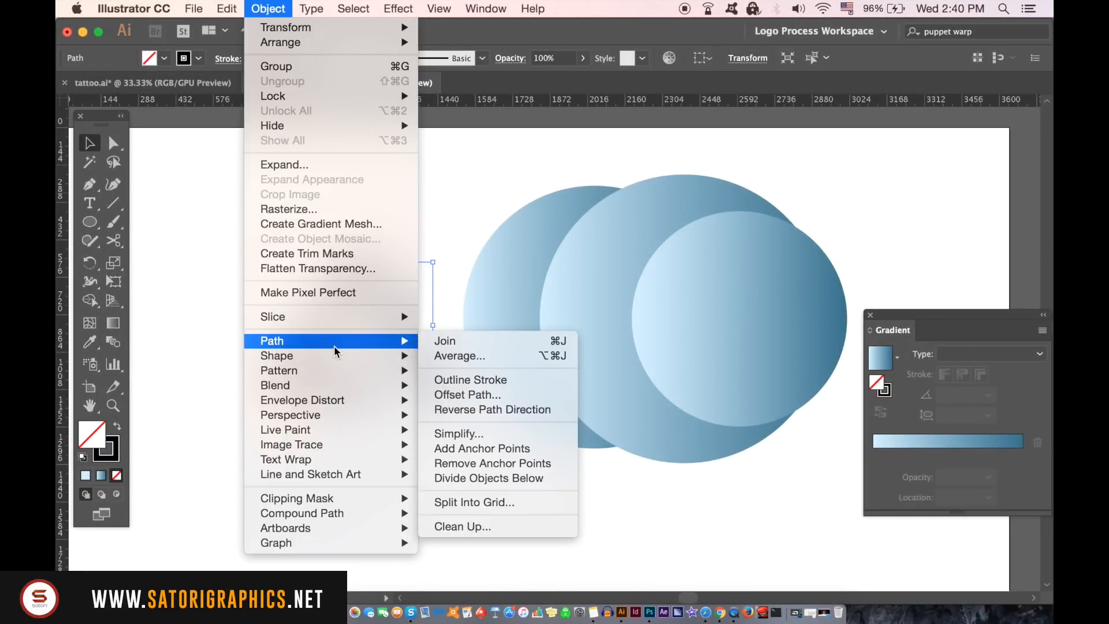
pyautogui.moveTo(500, 469)
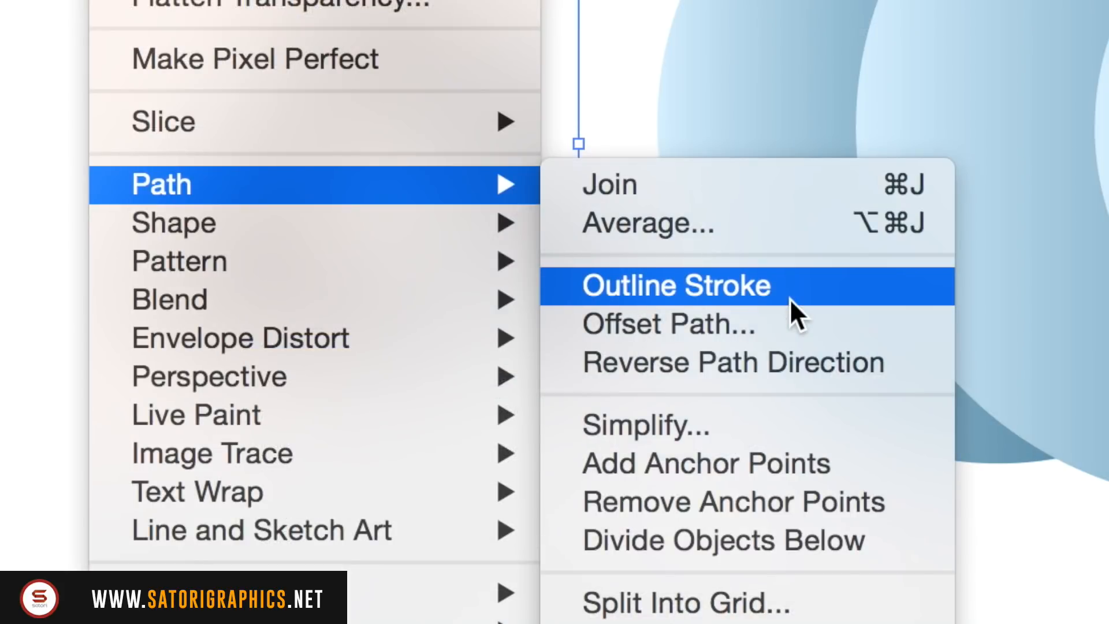
pyautogui.click(675, 286)
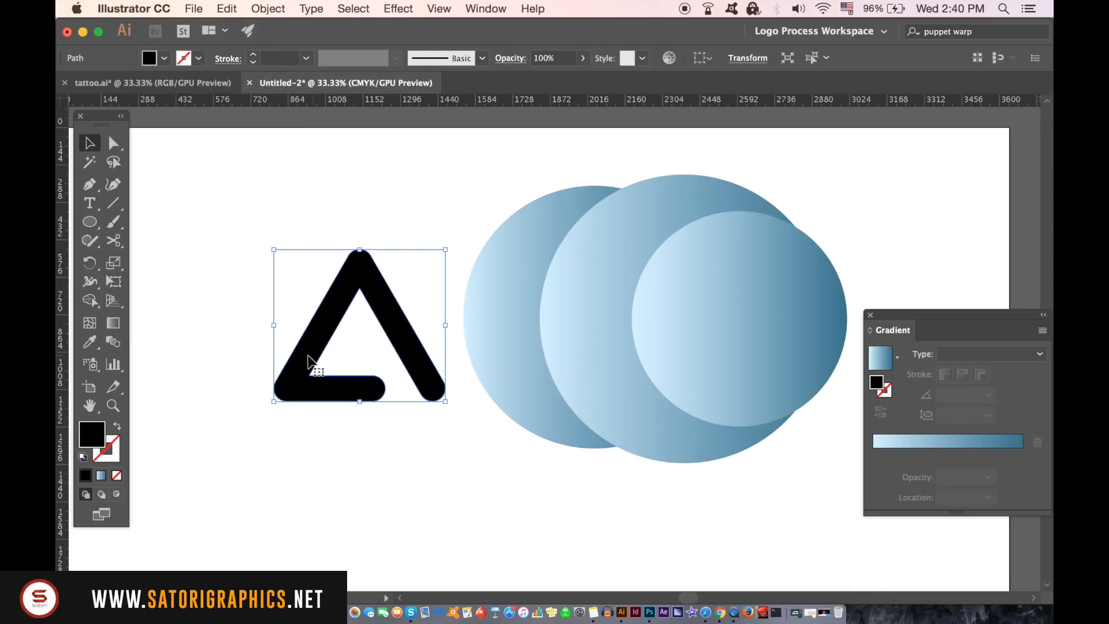
pyautogui.click(267, 8)
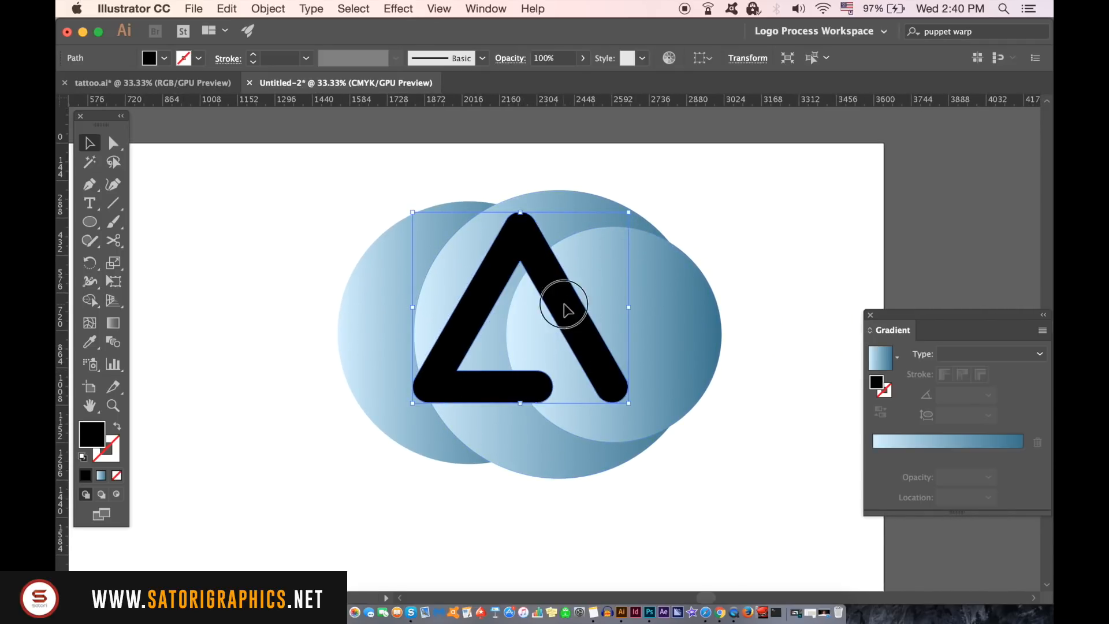
# Select the triangle with all three circles and make a clipping mask.
pyautogui.moveTo(520, 307); pyautogui.dragTo(567, 297)
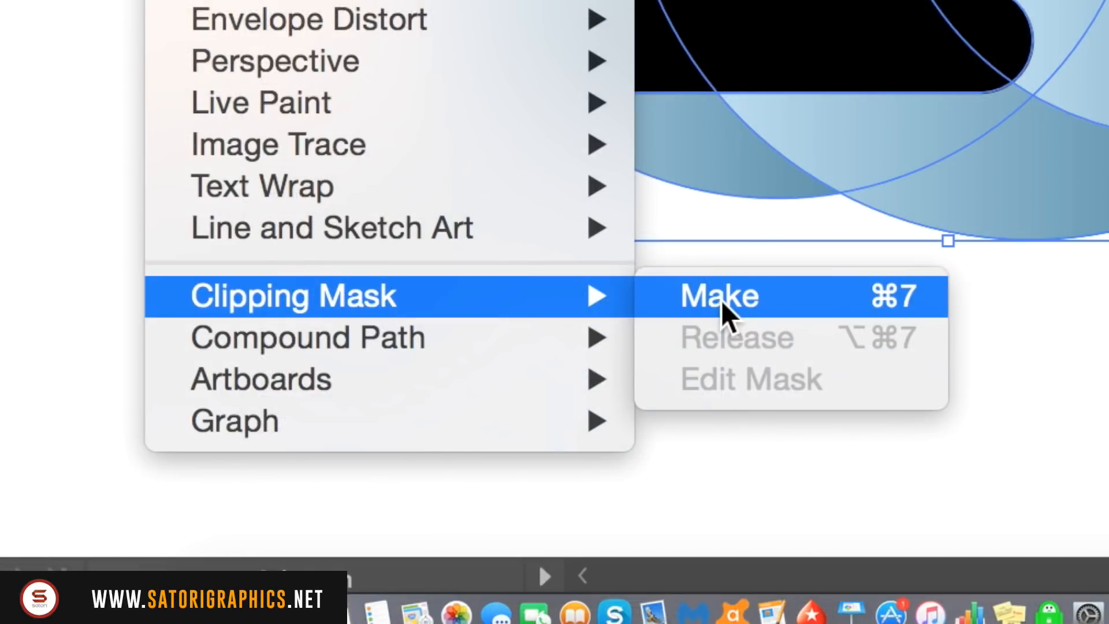
pyautogui.click(720, 296)
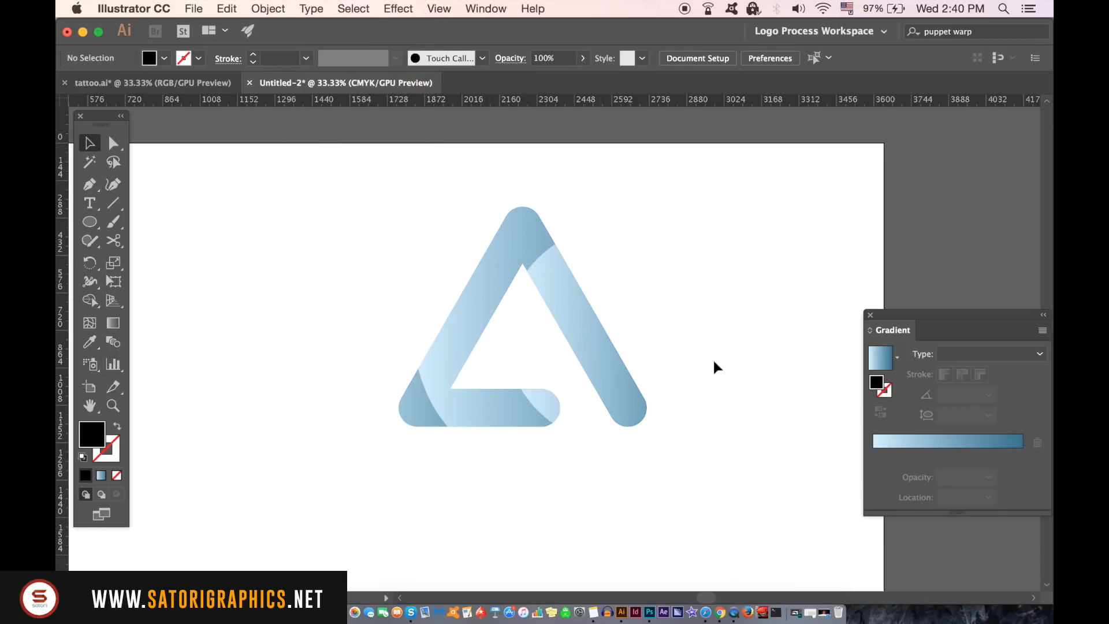
pyautogui.click(533, 324)
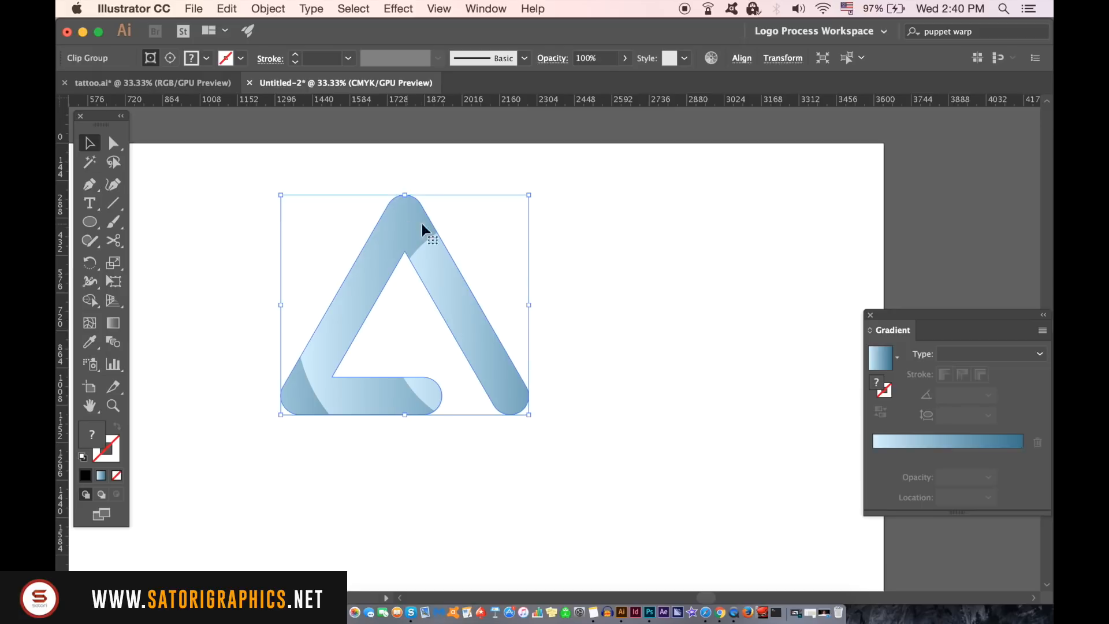